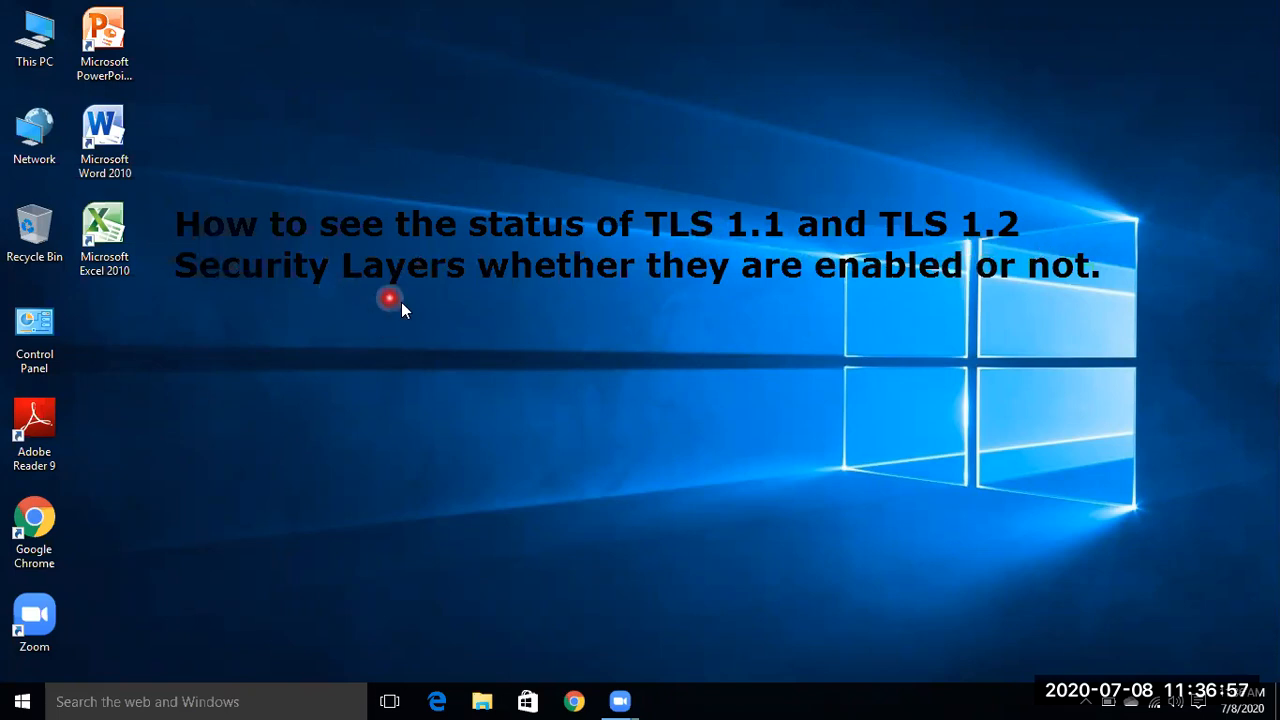
mouse_move(738, 301)
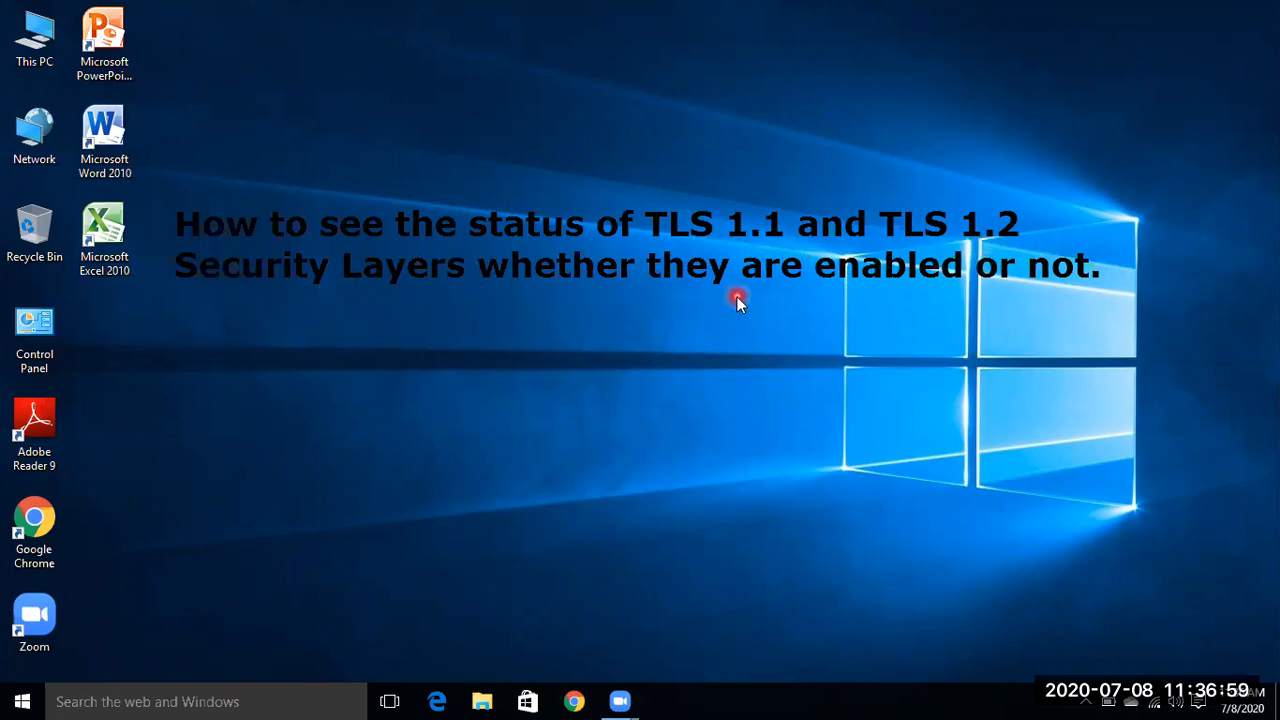
mouse_move(1065, 290)
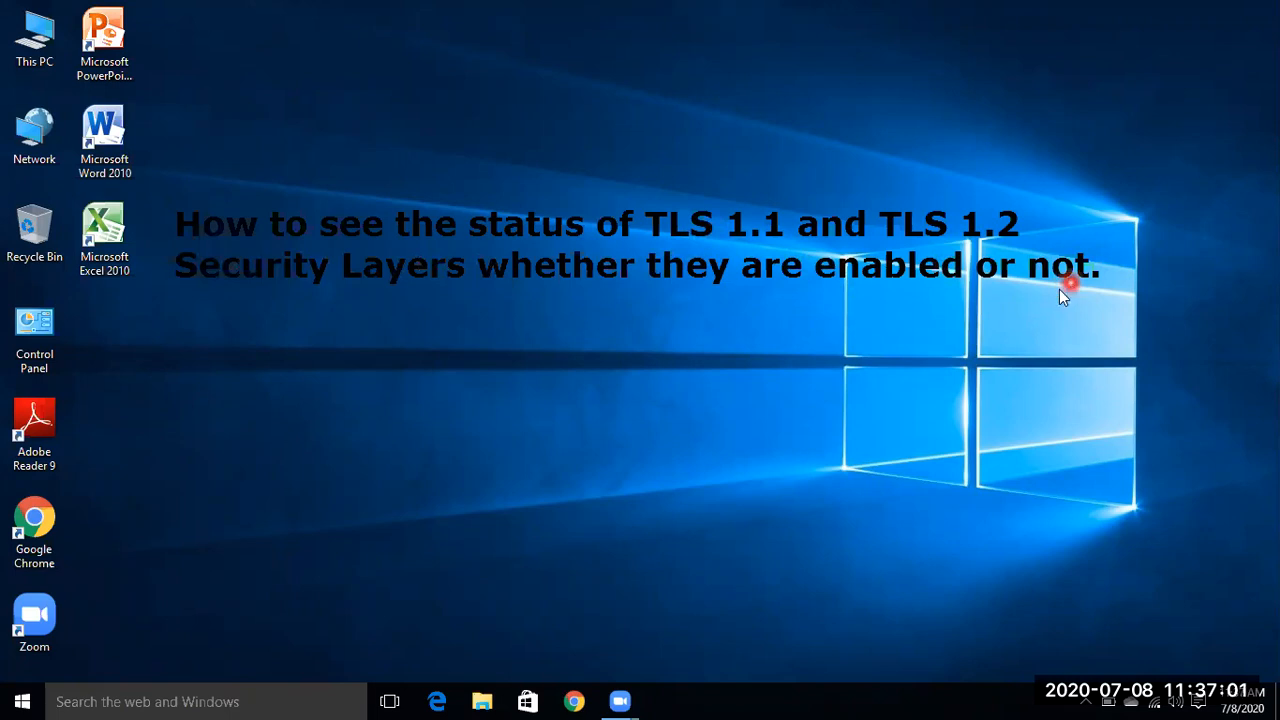
mouse_move(435, 152)
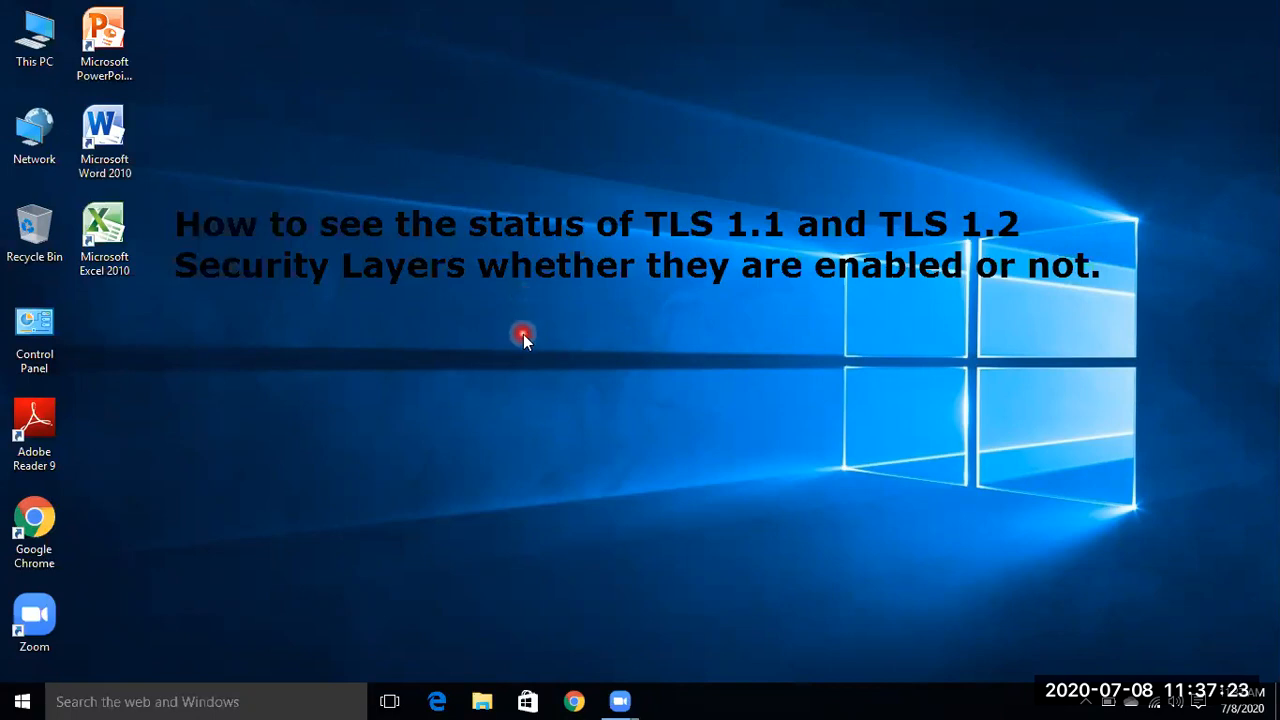
mouse_move(335, 140)
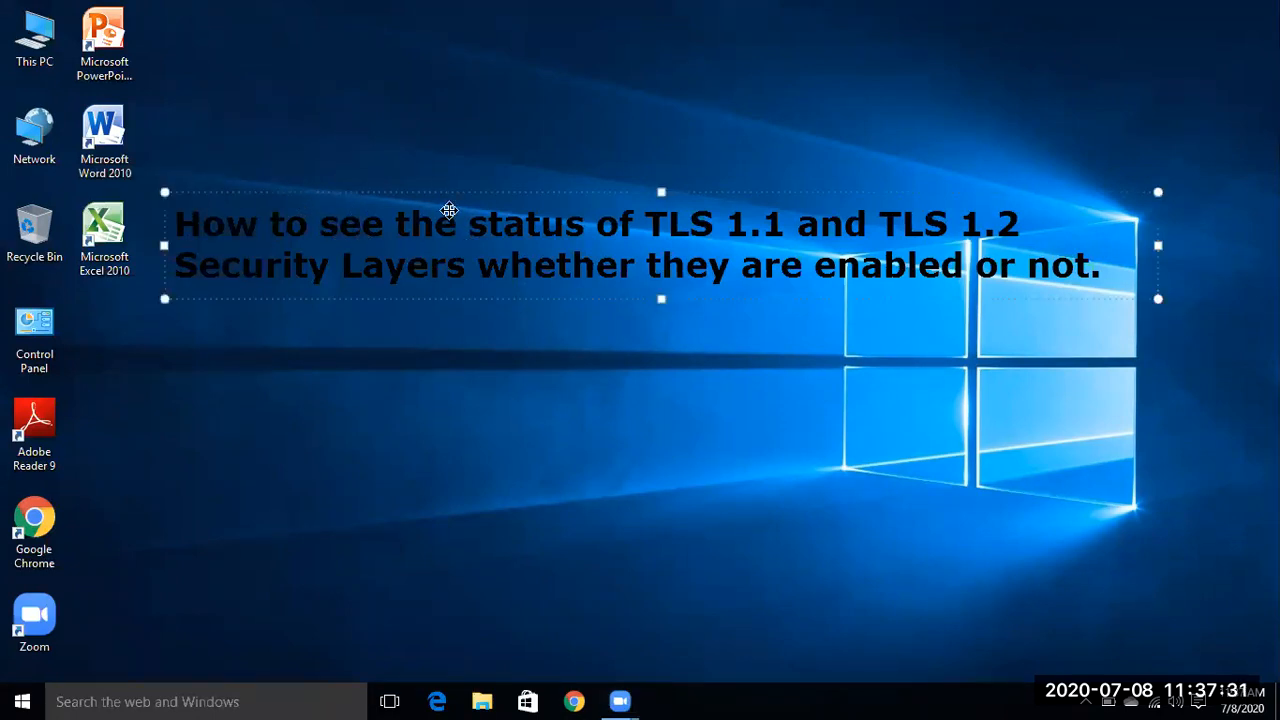
Type the partial query 'ineternet optio' into the Windows Start search box.
left_click_drag(448, 244, 485, 585)
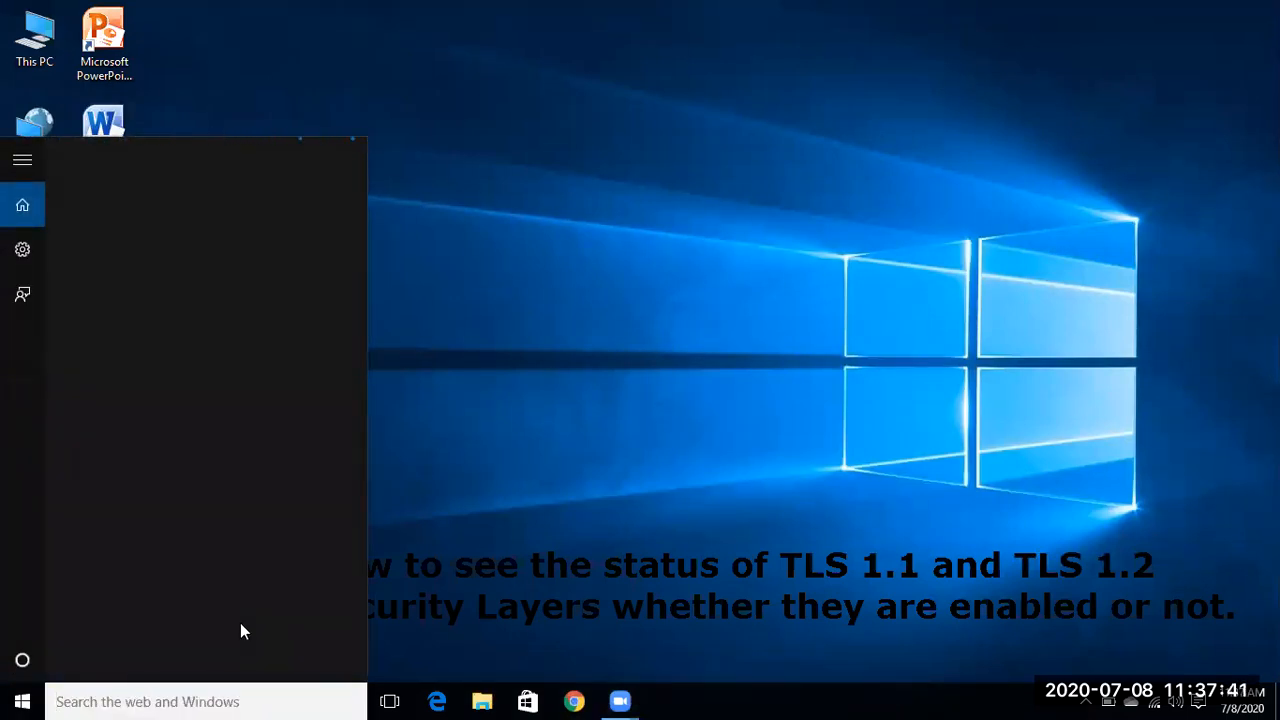
type("inetr")
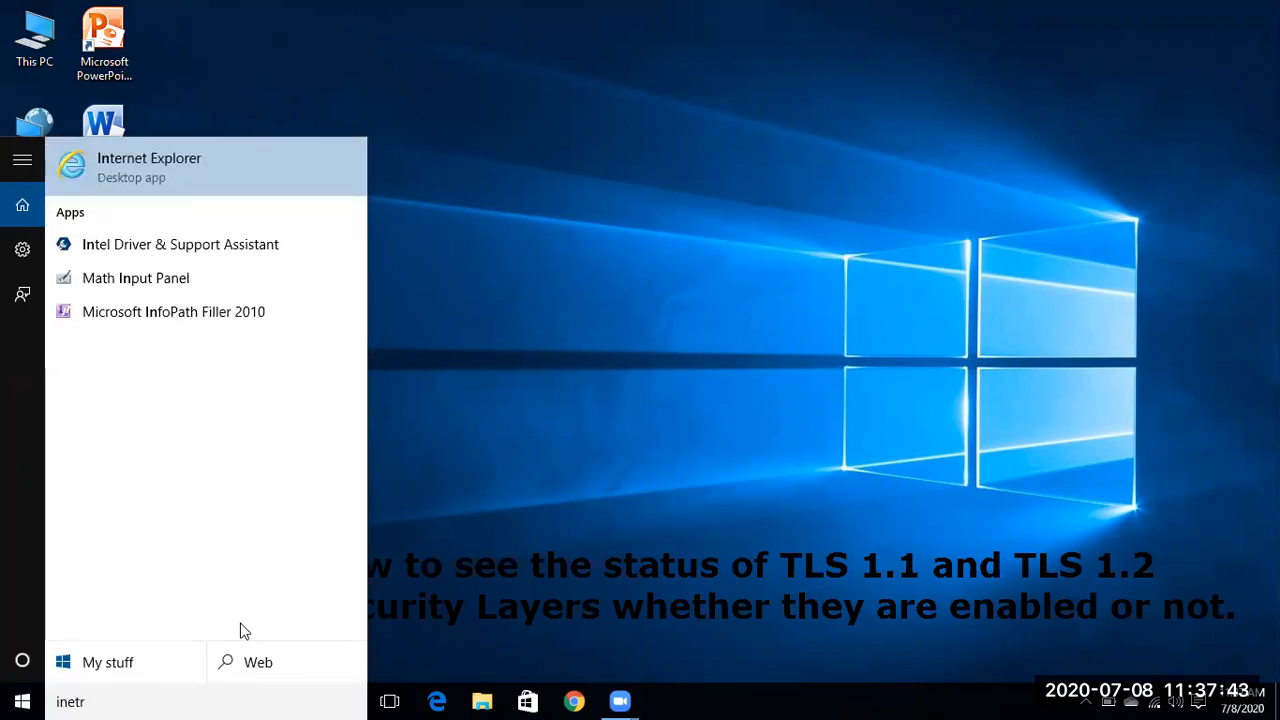
key("Backspace")
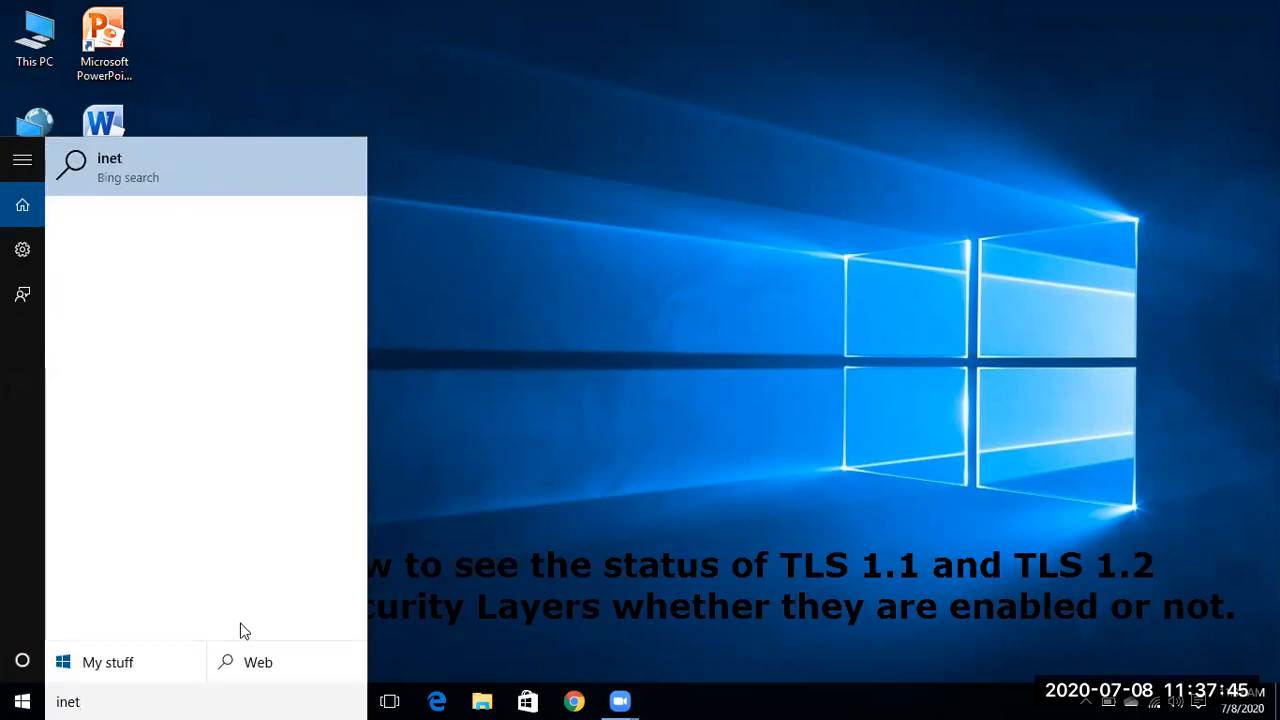
type("e")
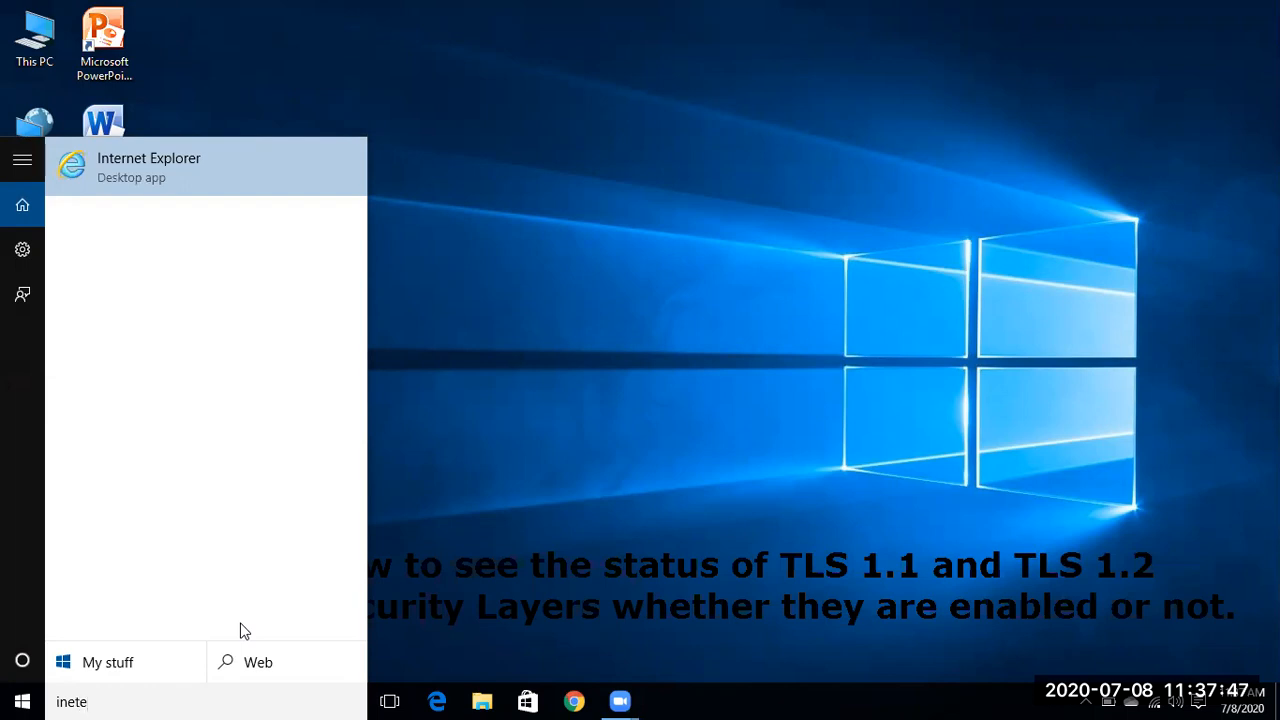
type("rn")
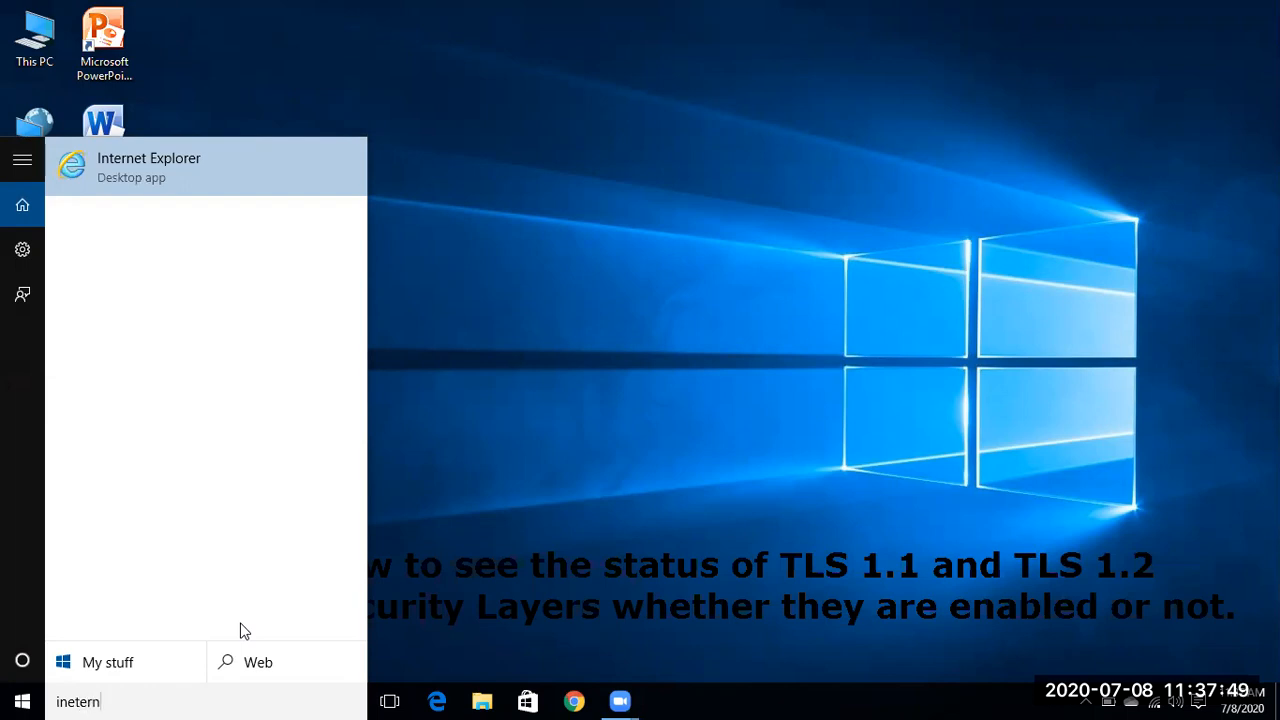
type("et")
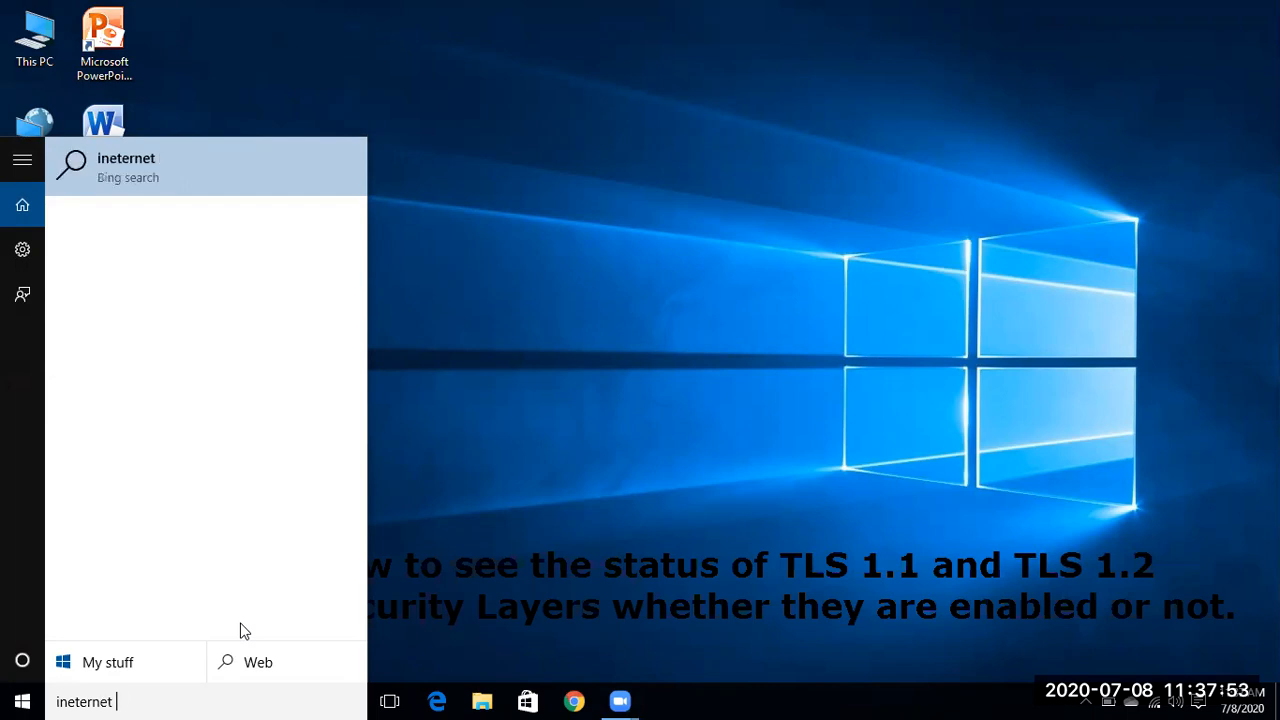
type("optio")
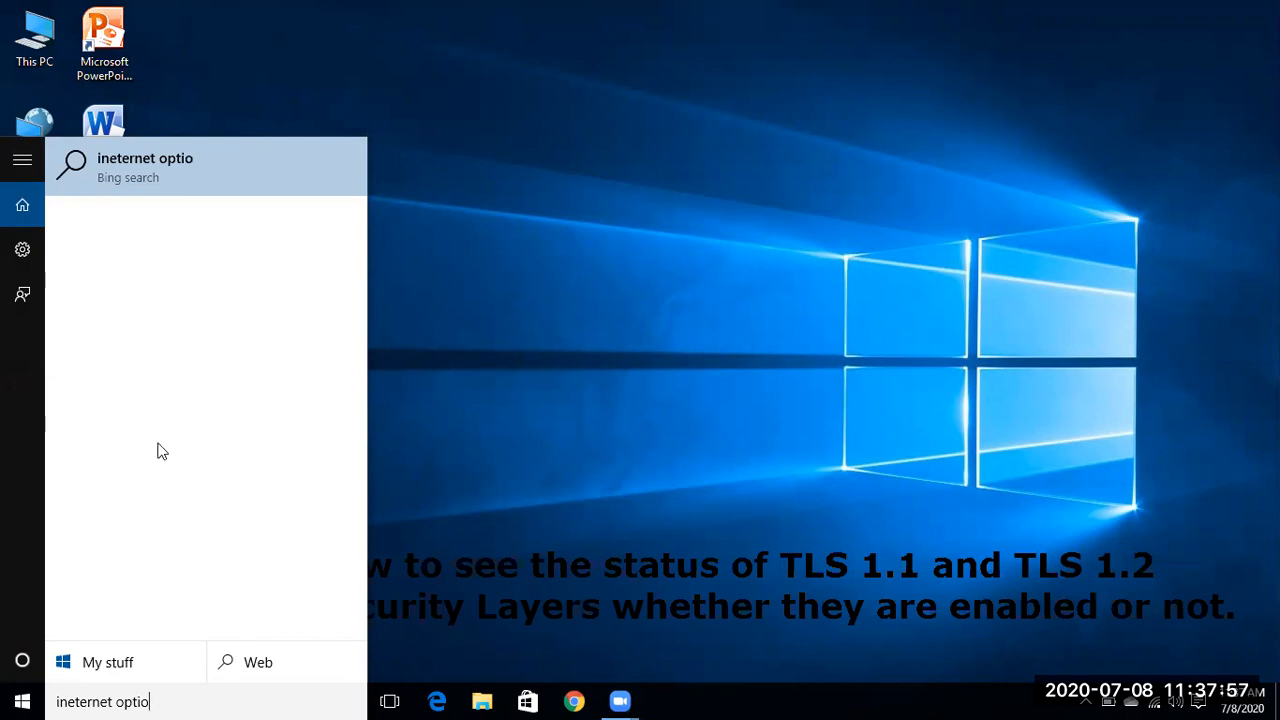
mouse_move(118, 165)
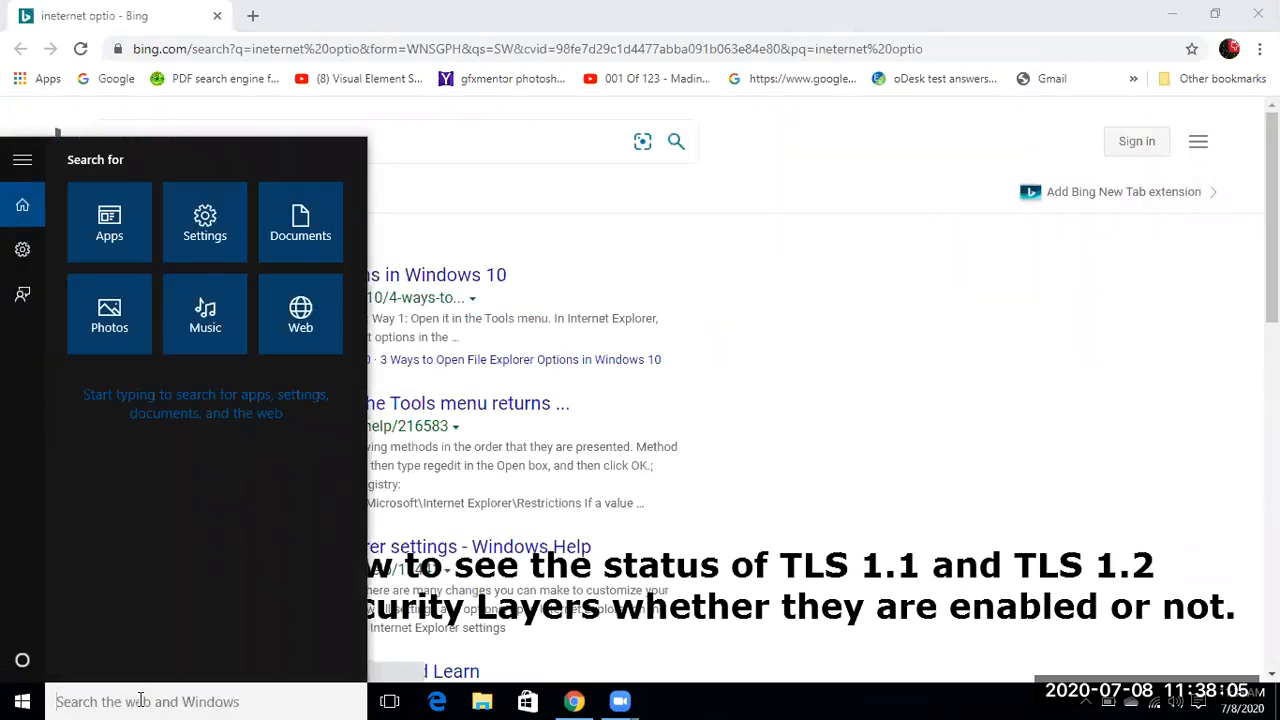
Search 'internet op' and open the Internet Options Control panel result.
type("internet")
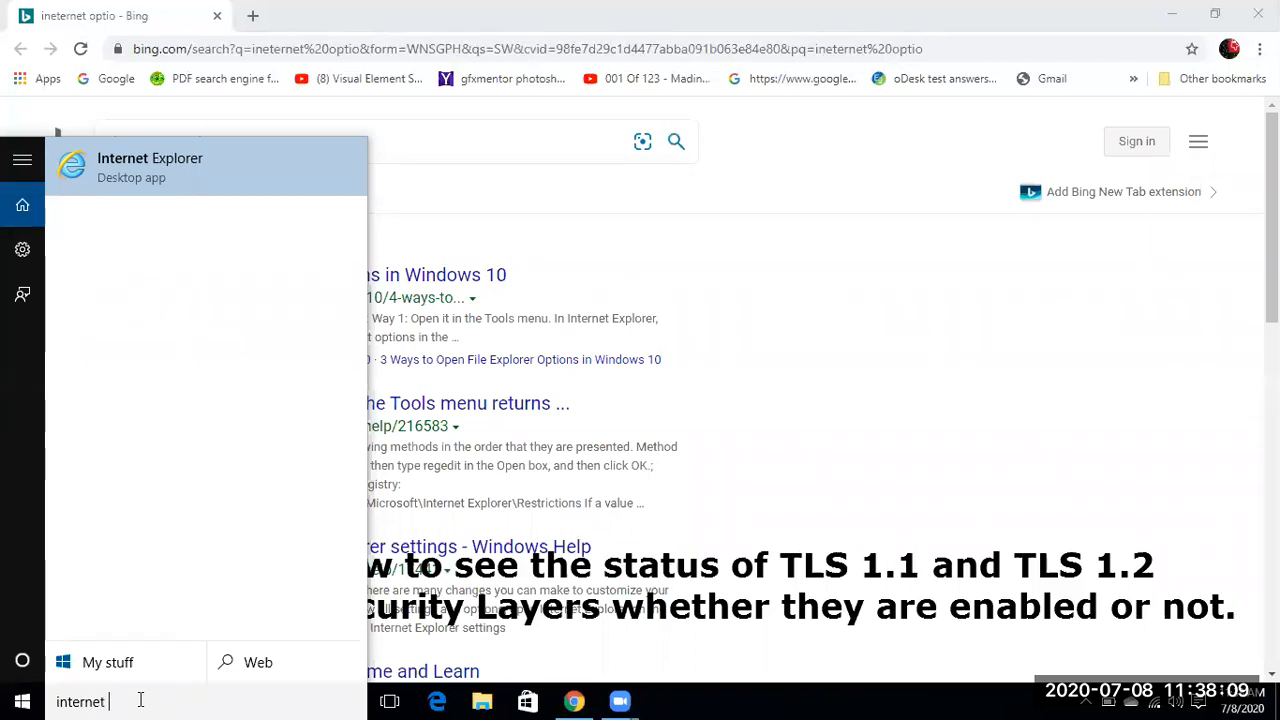
type("op")
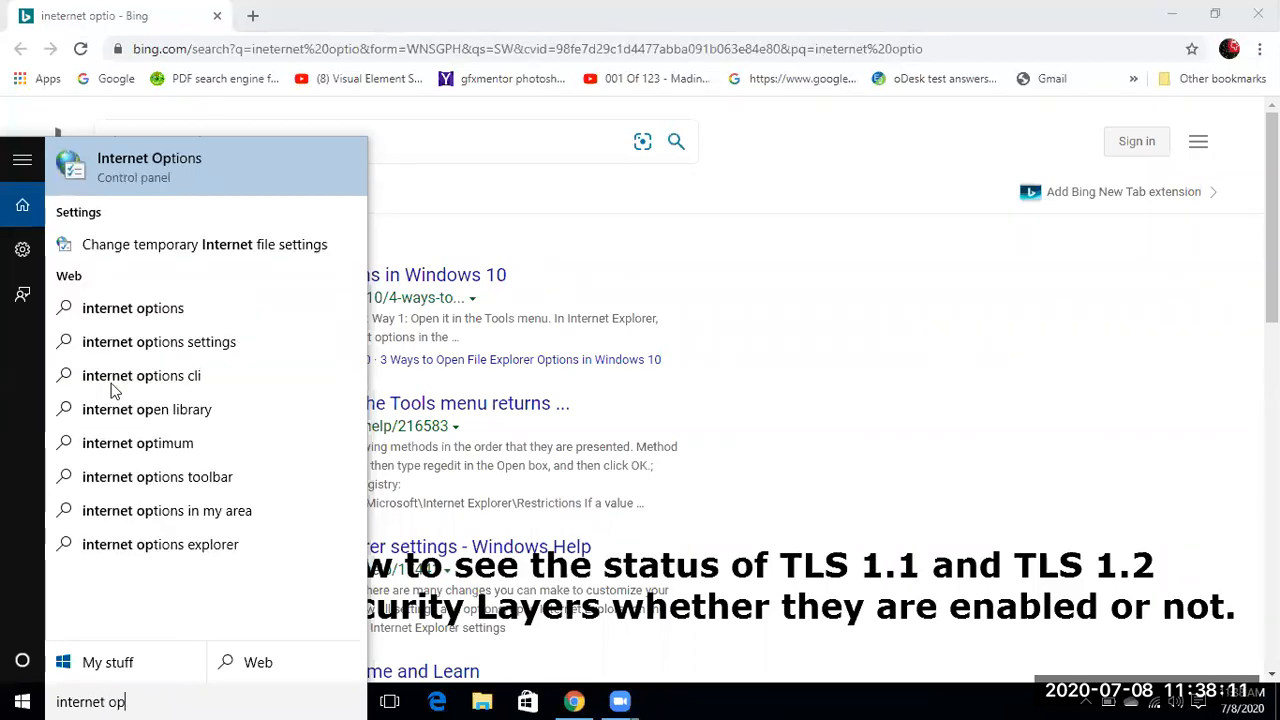
left_click(149, 167)
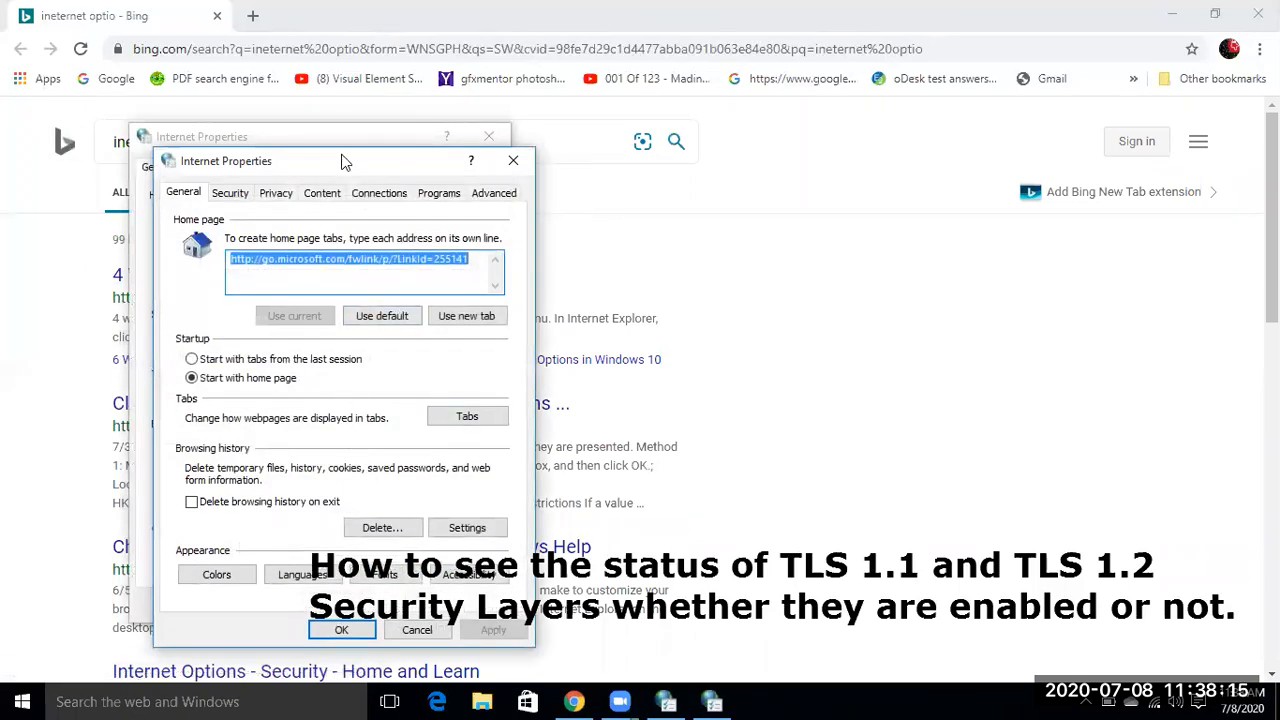
Move the second Internet Properties window aside and show its Advanced tab.
left_click_drag(345, 161, 508, 174)
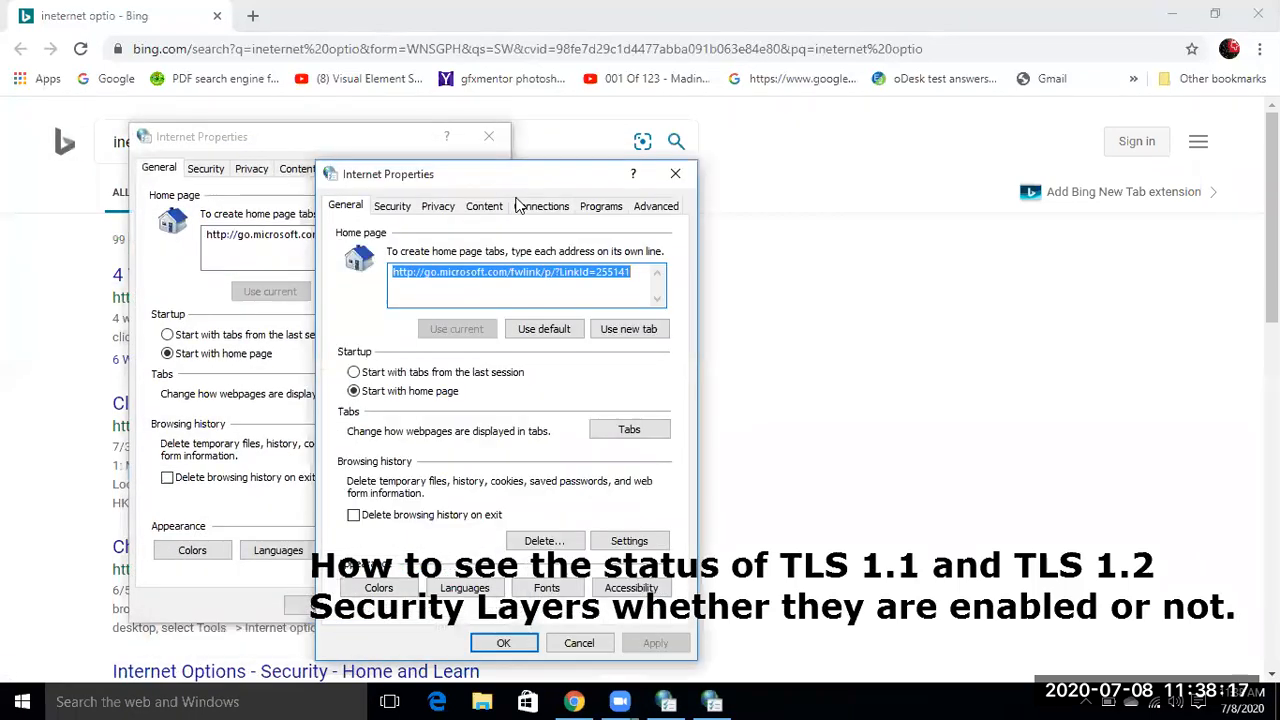
left_click(656, 205)
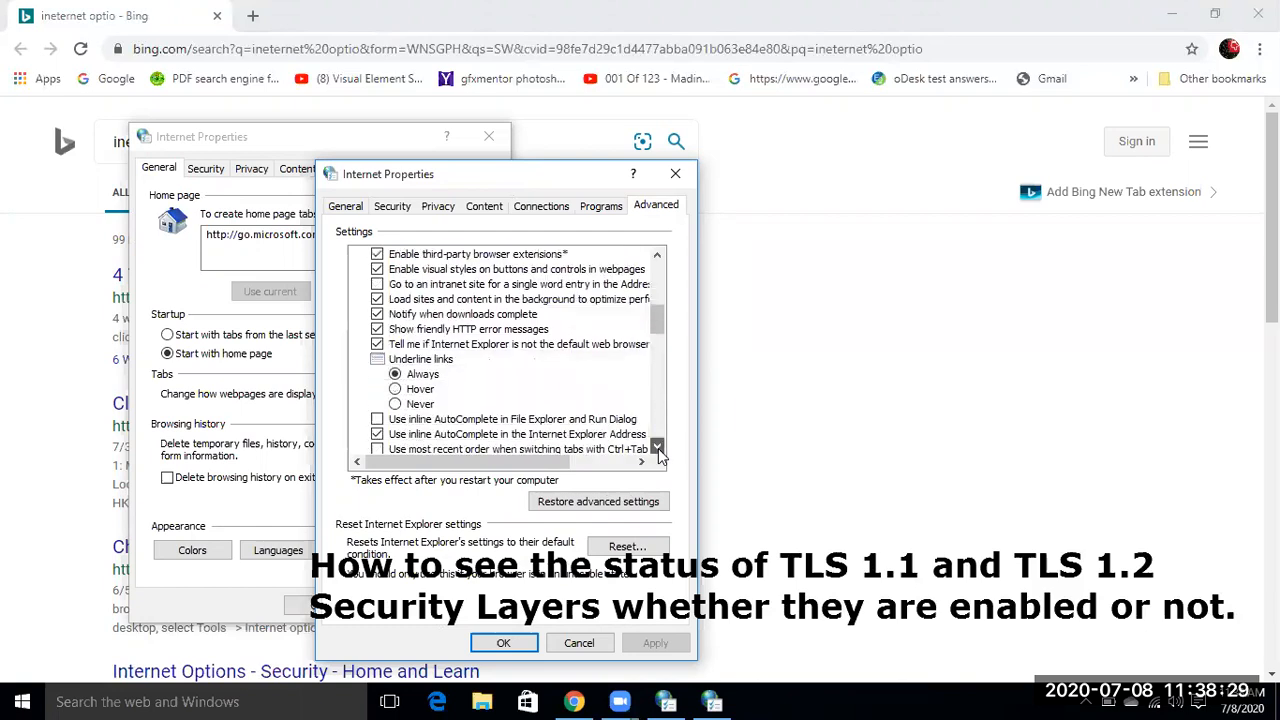
Scroll the Advanced settings list down to the Security section's TLS options.
left_click(657, 447)
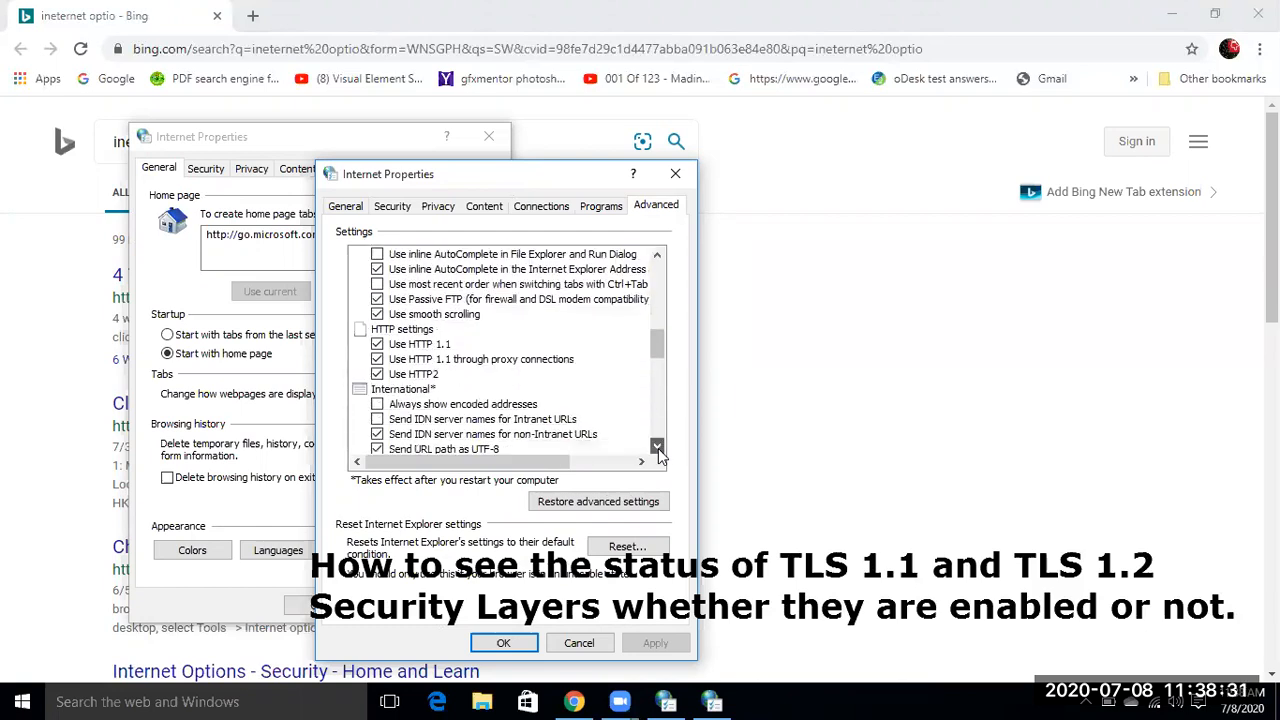
left_click(657, 447)
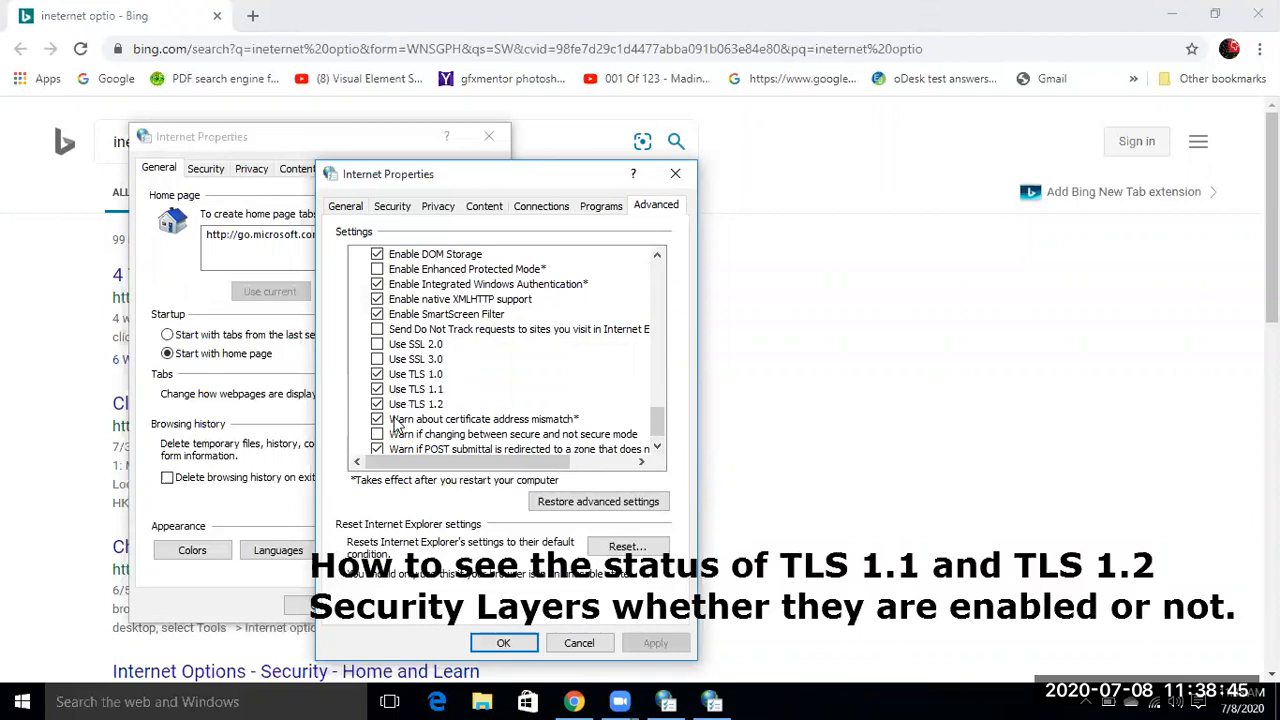
mouse_move(400, 388)
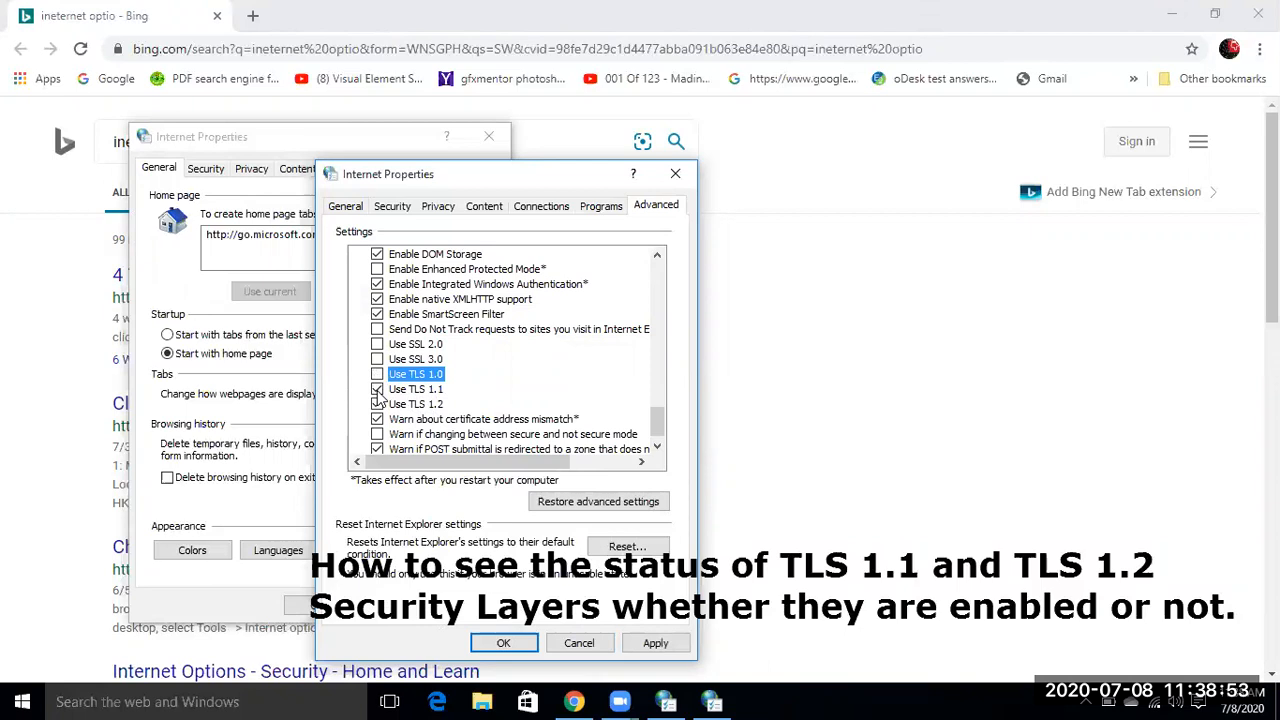
Clear Use TLS 1.2, then re-check Use TLS 1.0 and Use TLS 1.1.
left_click(416, 403)
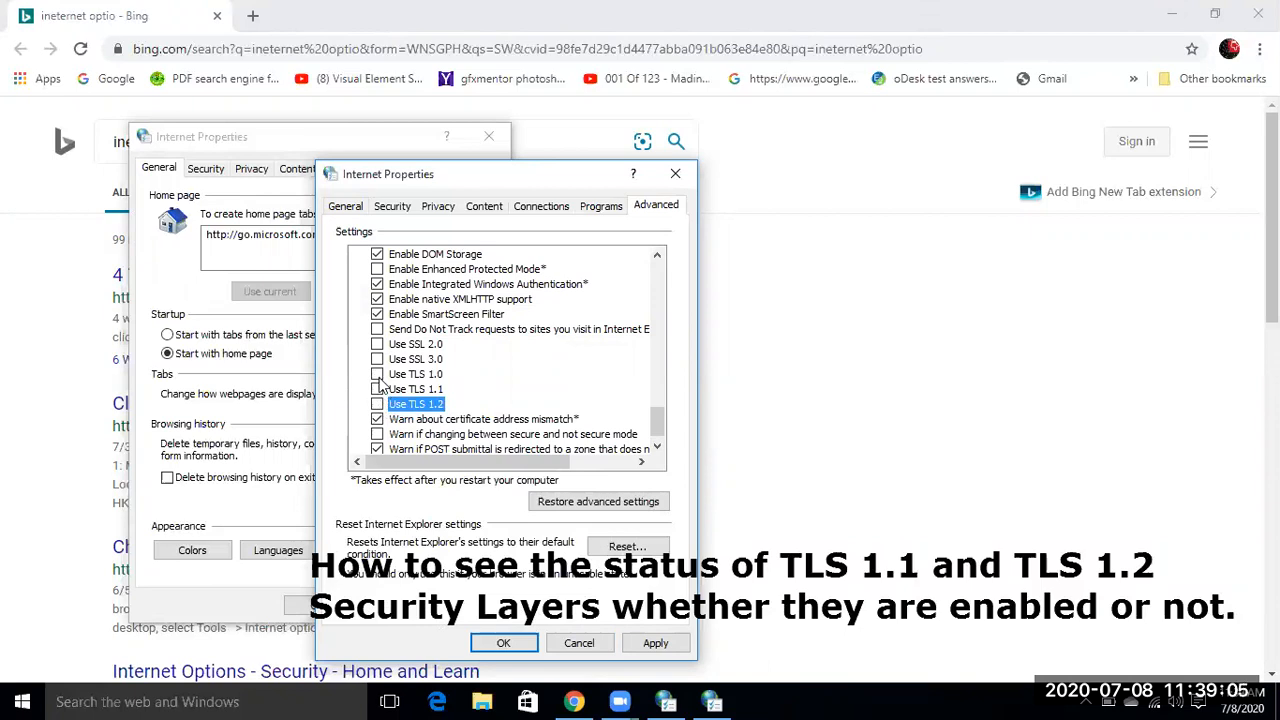
left_click(378, 373)
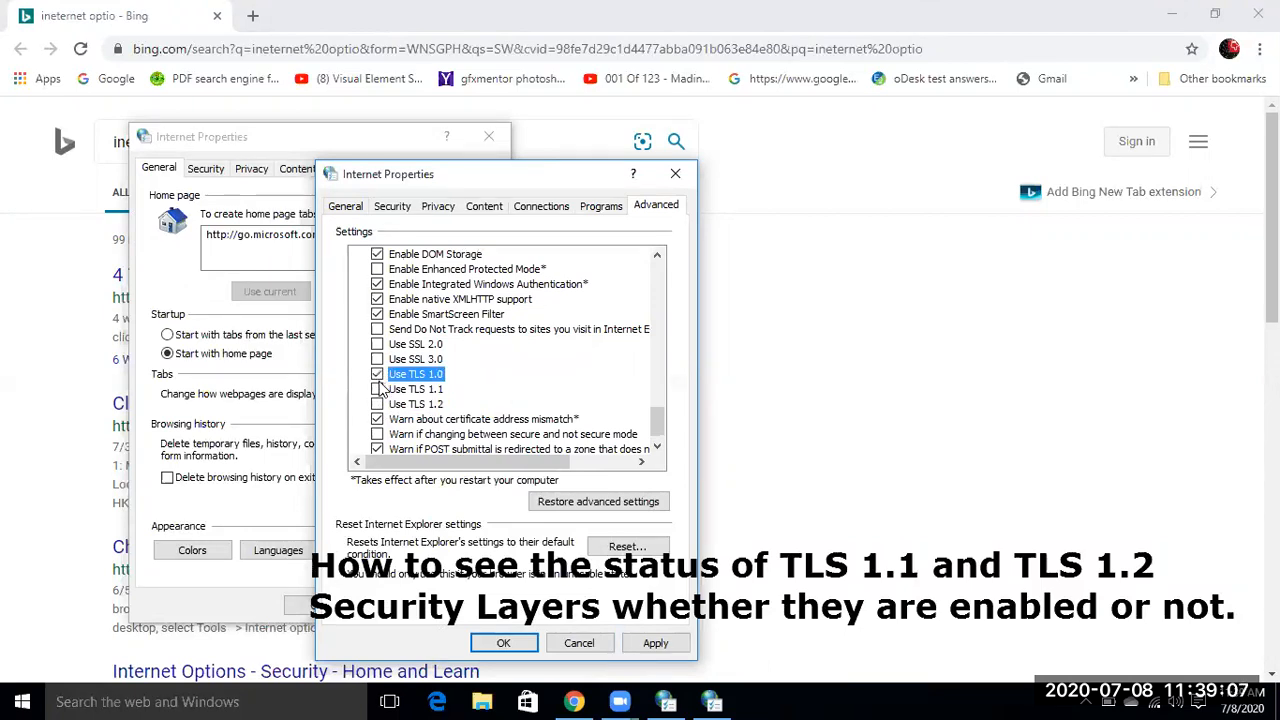
left_click(378, 404)
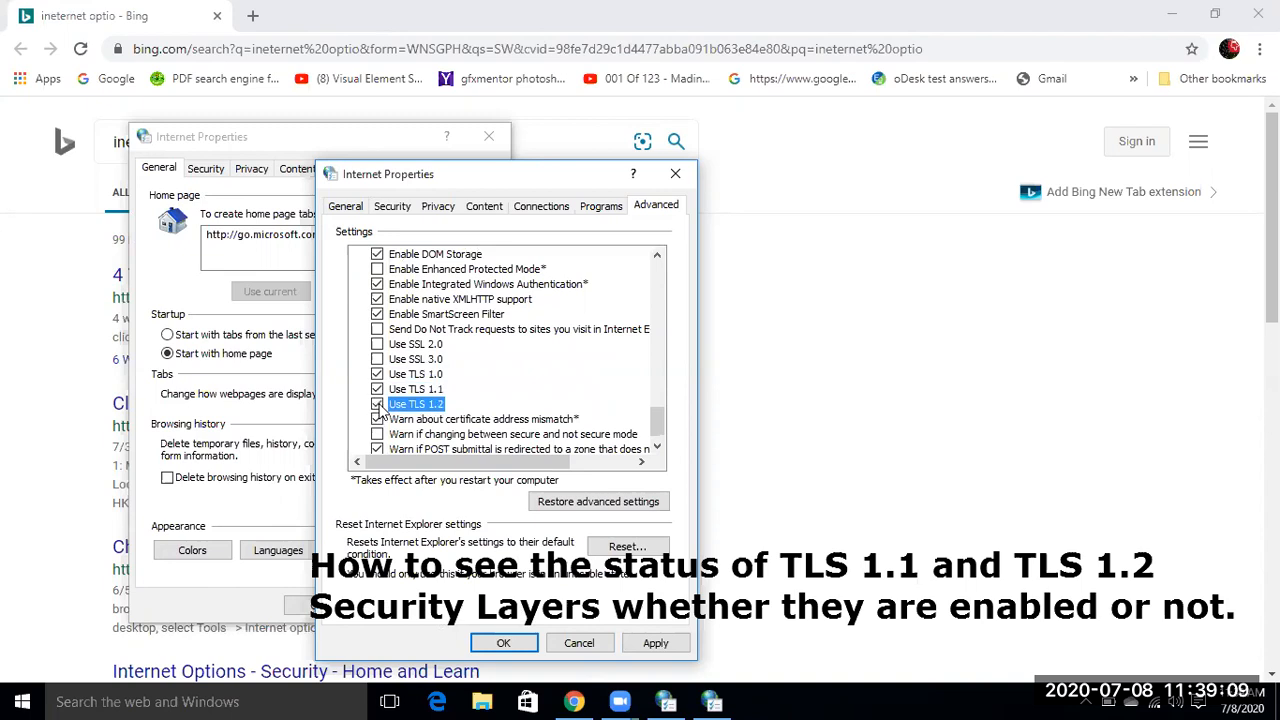
mouse_move(558, 192)
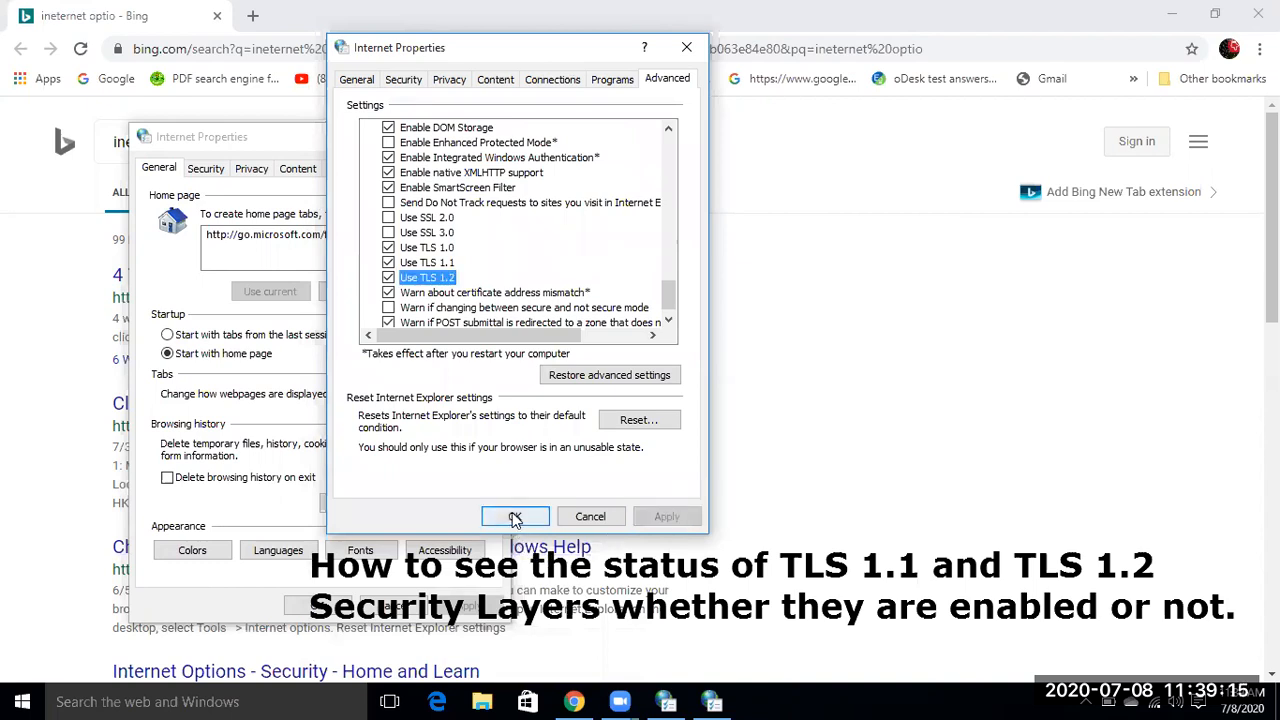
Confirm with OK to save the TLS settings and close the second window.
left_click(515, 516)
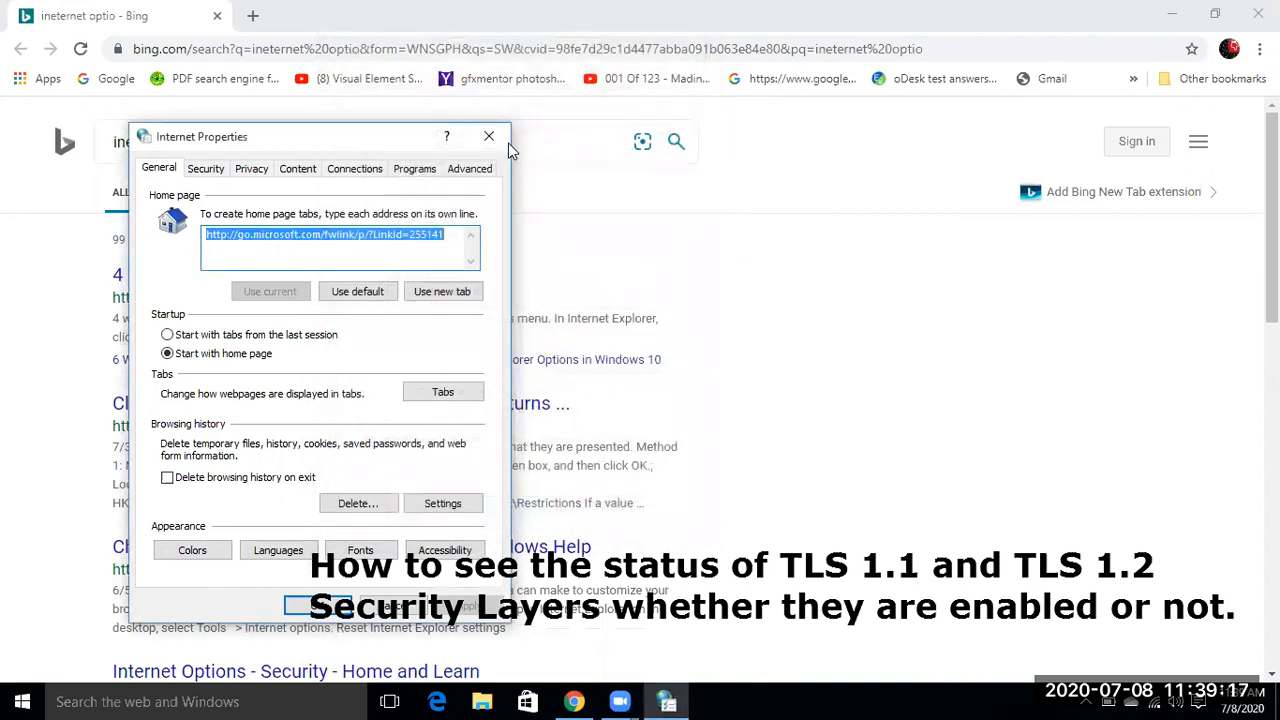
mouse_move(685, 278)
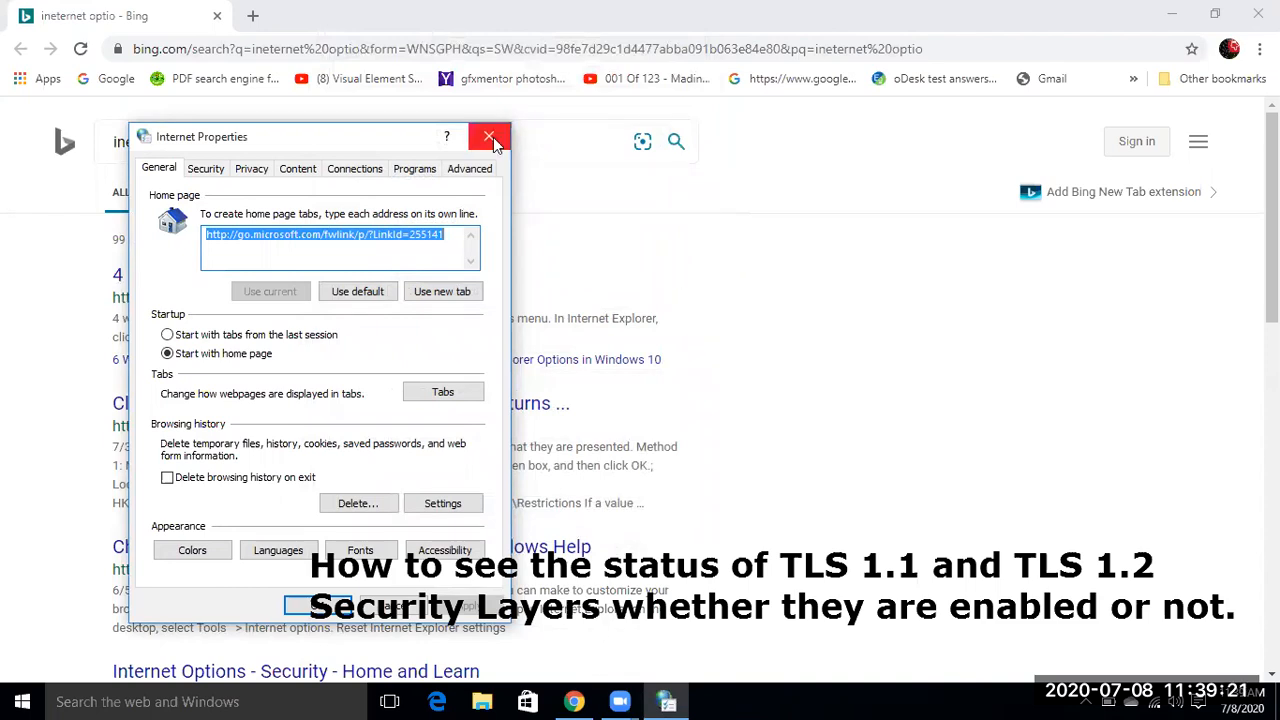
mouse_move(490, 137)
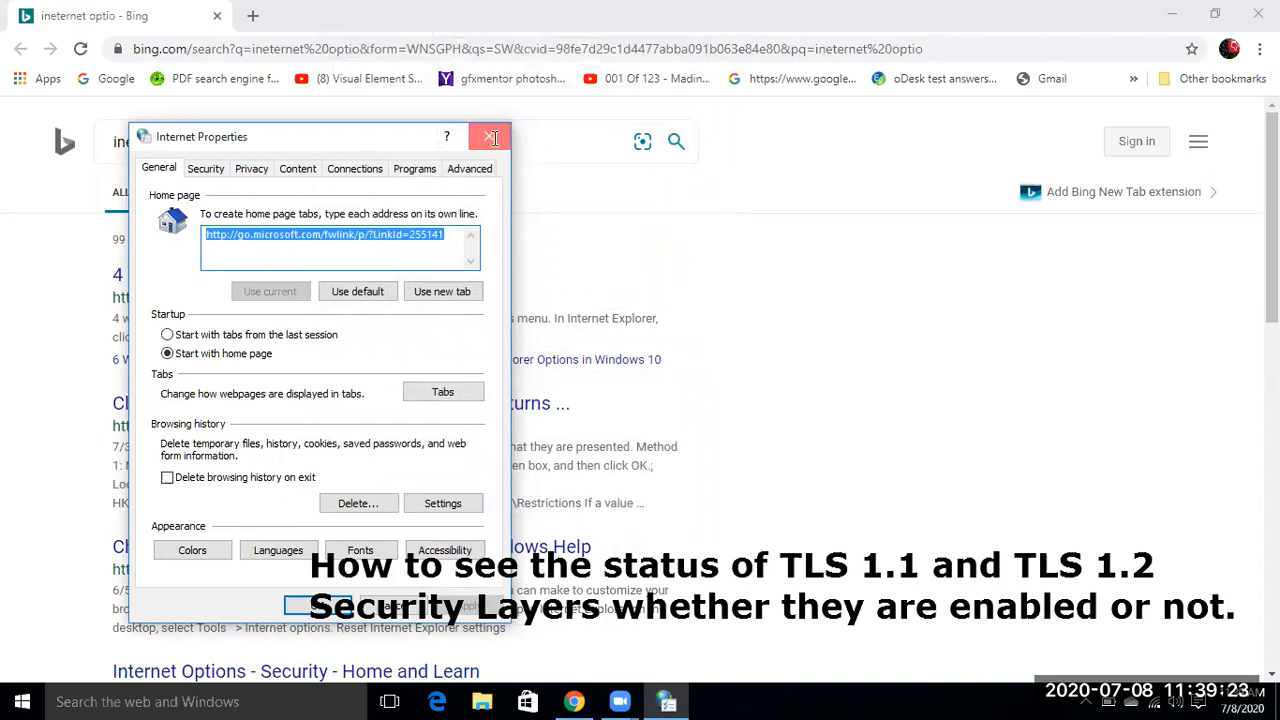